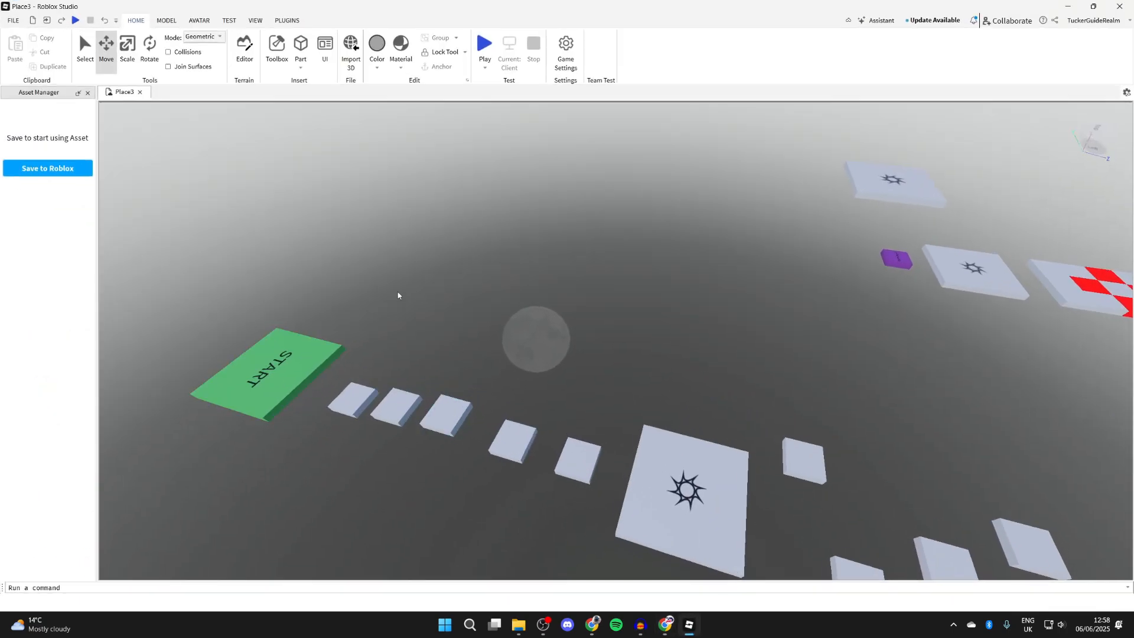
- Start Save to Roblox As from the File menu to reach the game chooser
left_click(12, 20)
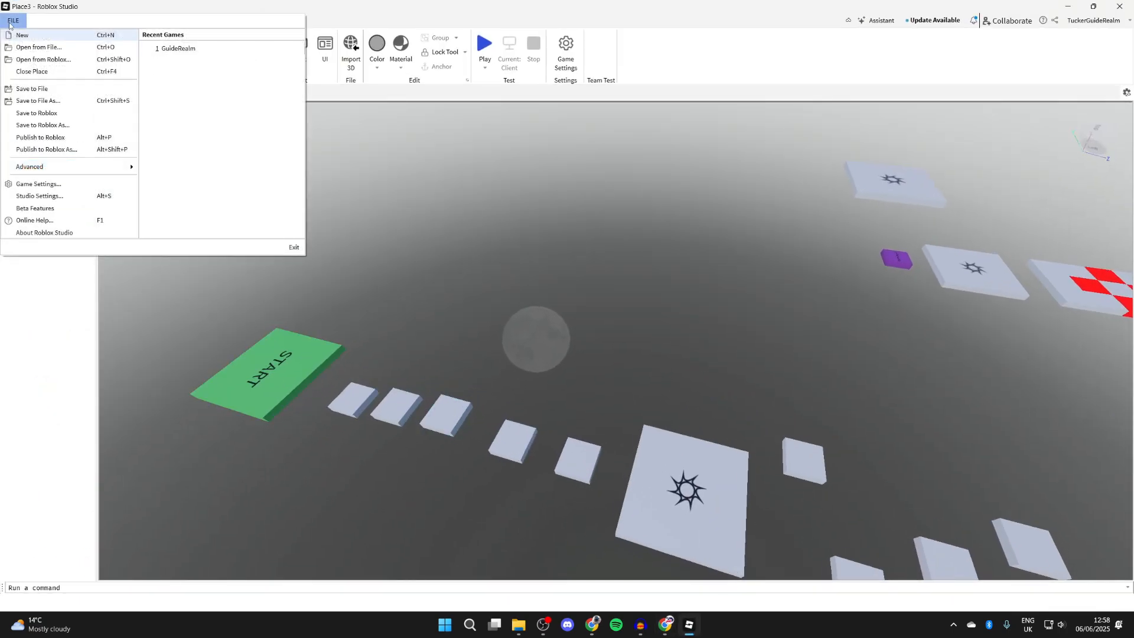
mouse_move(42, 125)
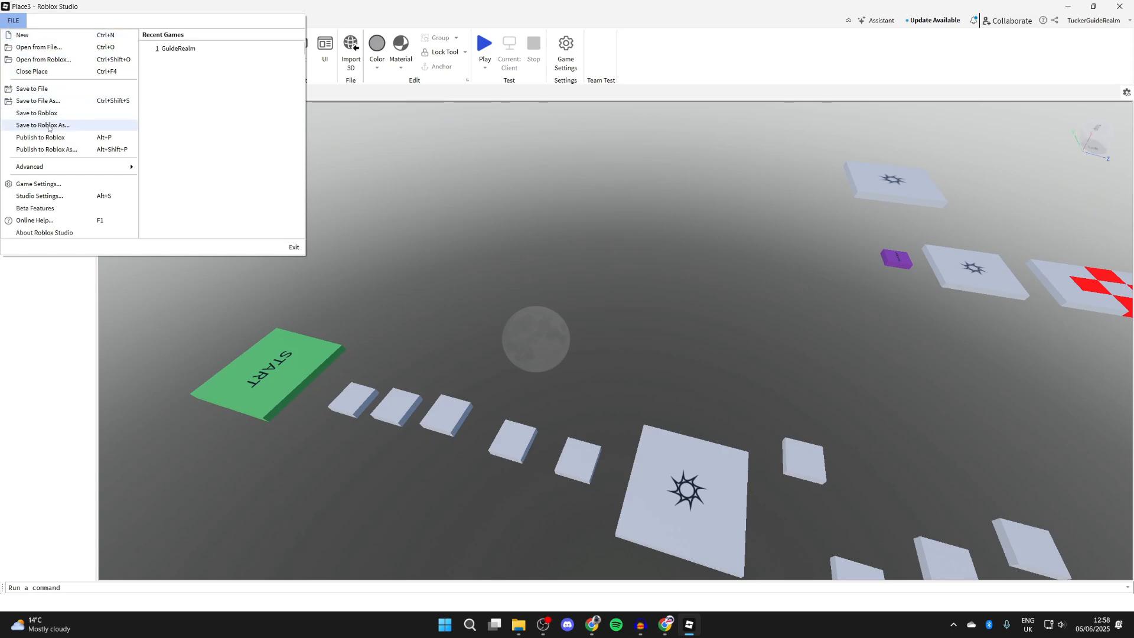
left_click(43, 126)
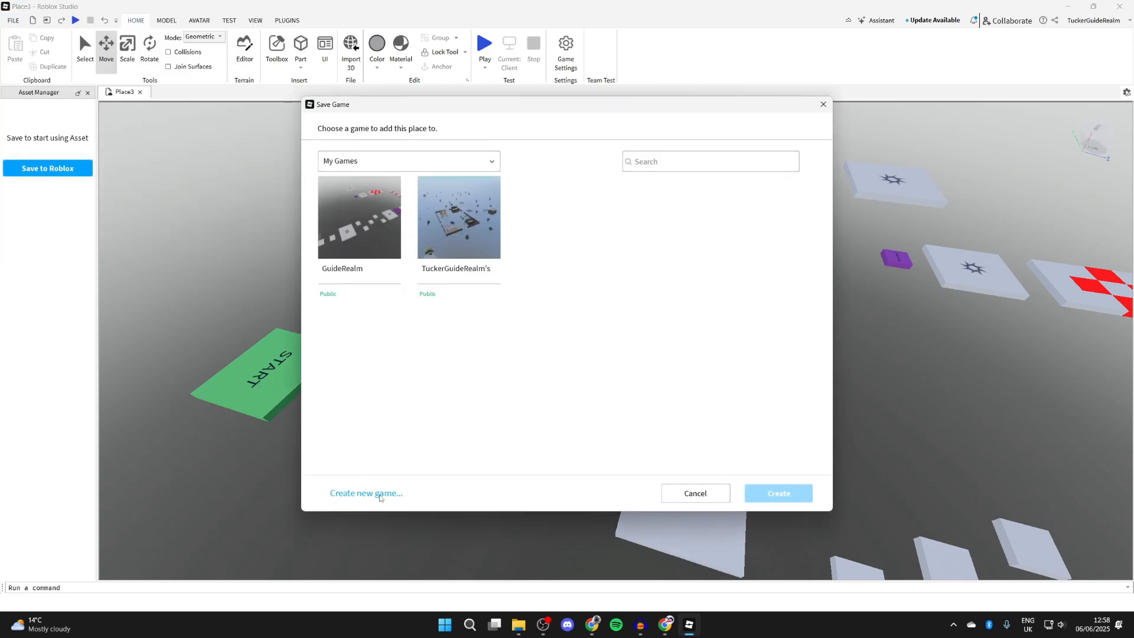
- Create a new game named 'GRV Obby' with description 'GuideRealm', save it and dismiss the confirmation
left_click(365, 493)
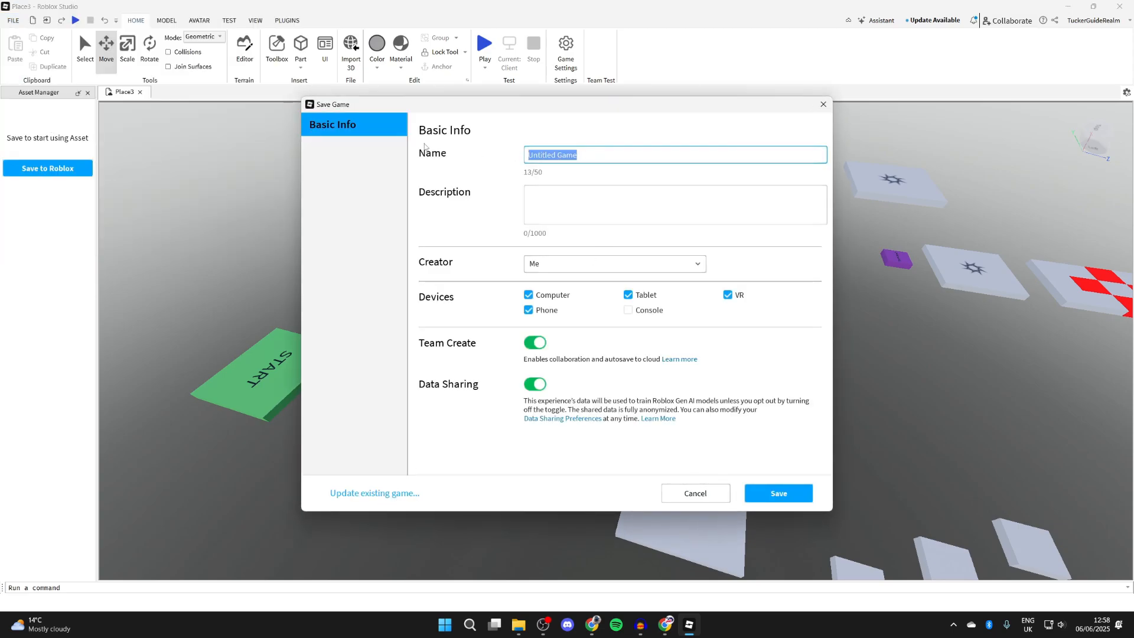
type("GRV Obby")
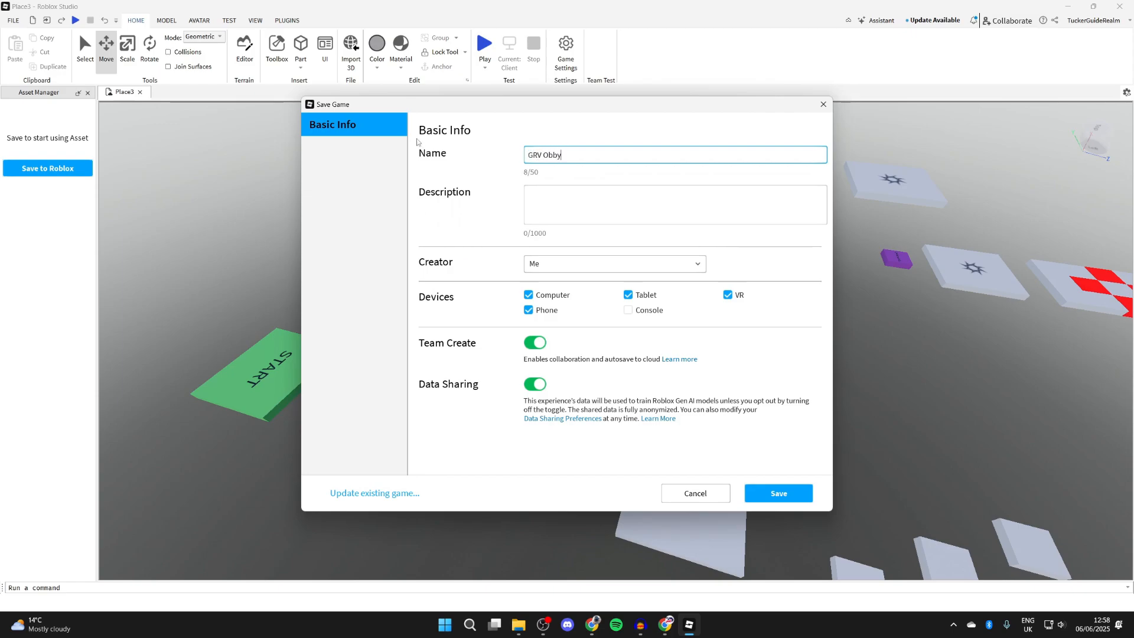
left_click(674, 204)
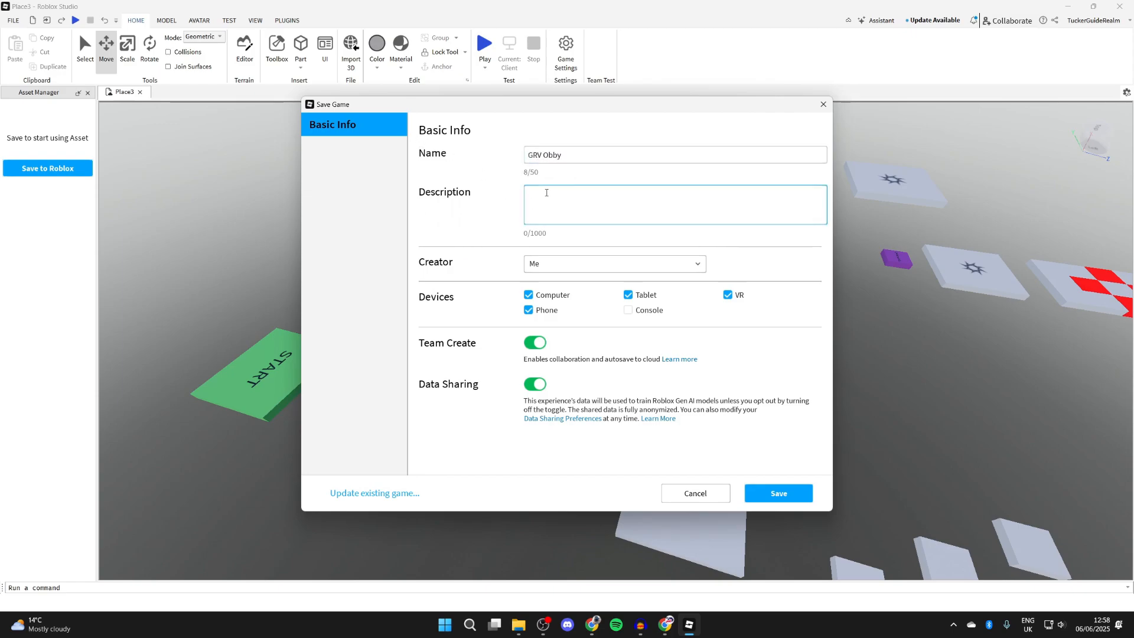
type("GuideRealm")
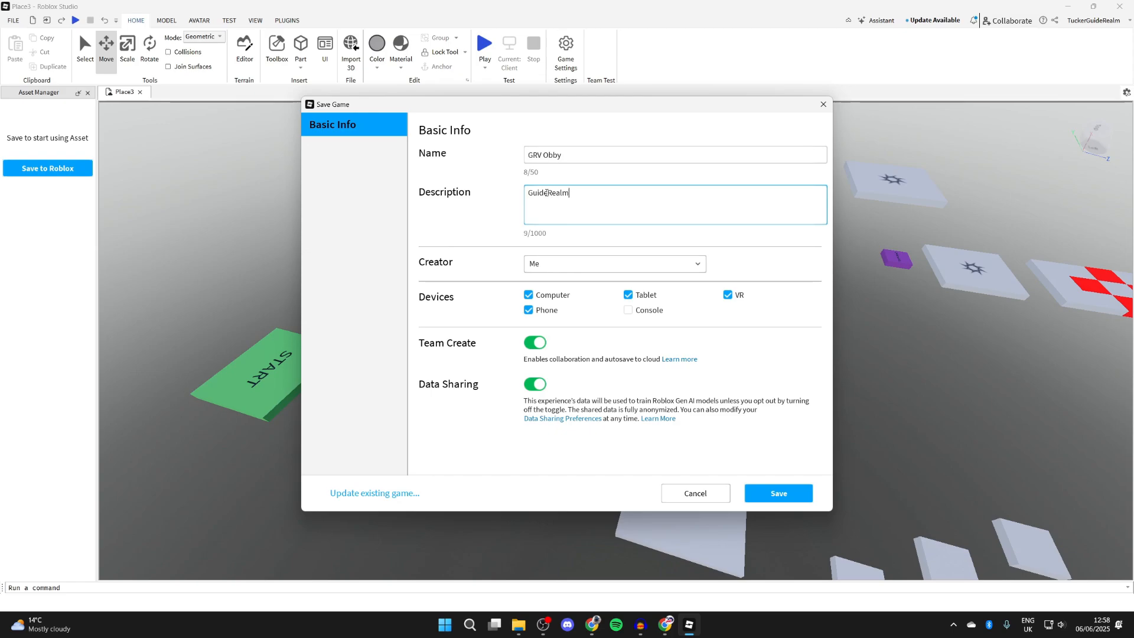
type("m")
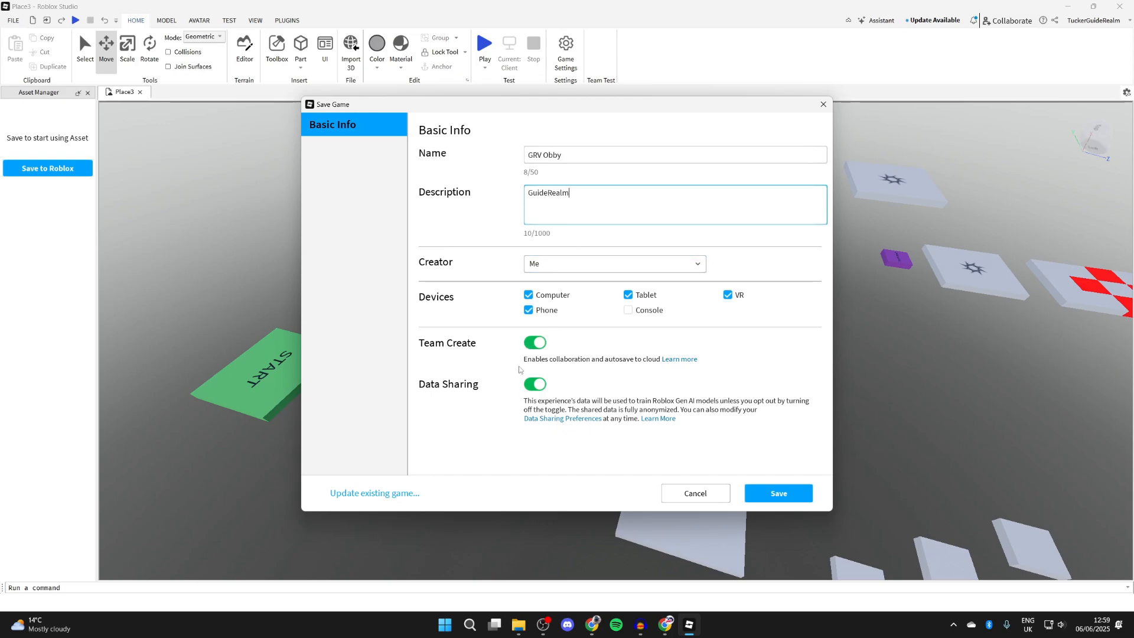
mouse_move(778, 497)
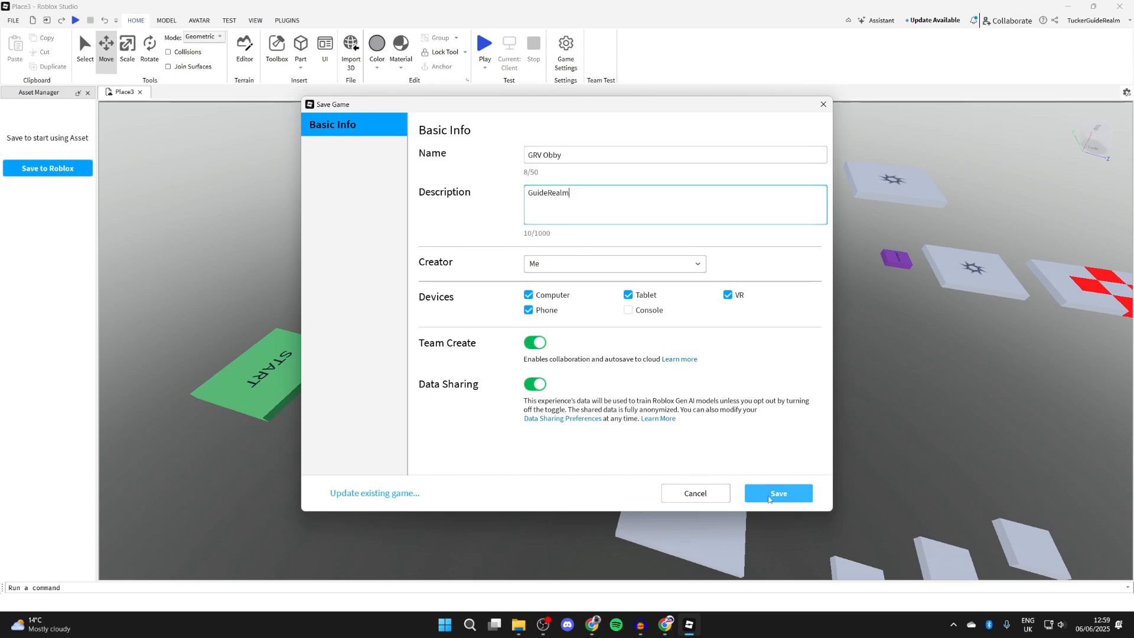
left_click(779, 493)
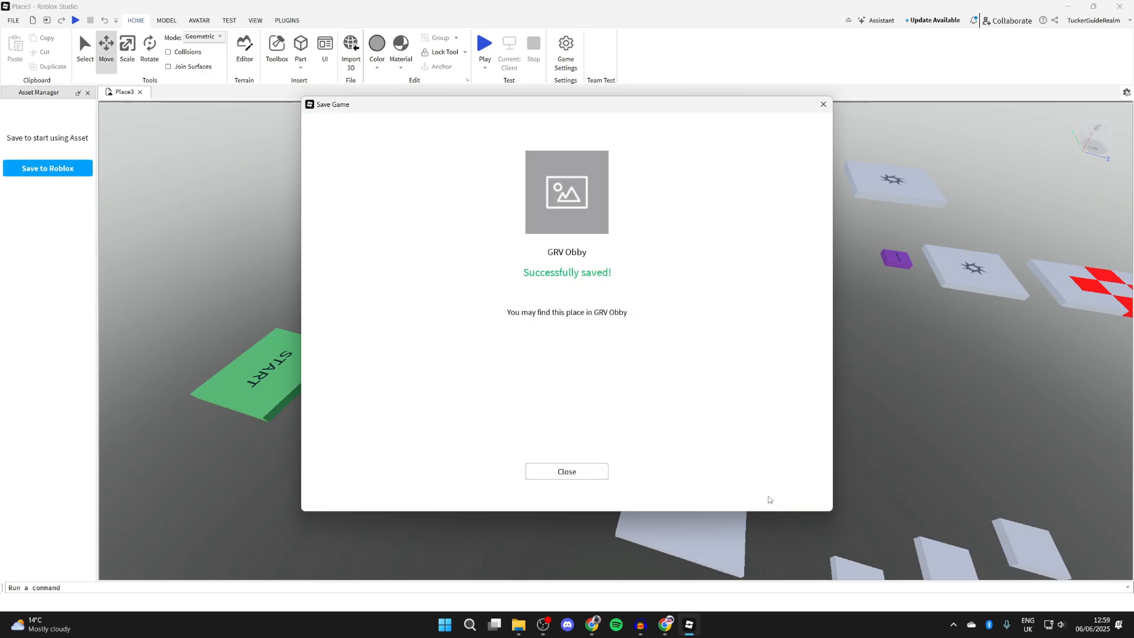
left_click(566, 472)
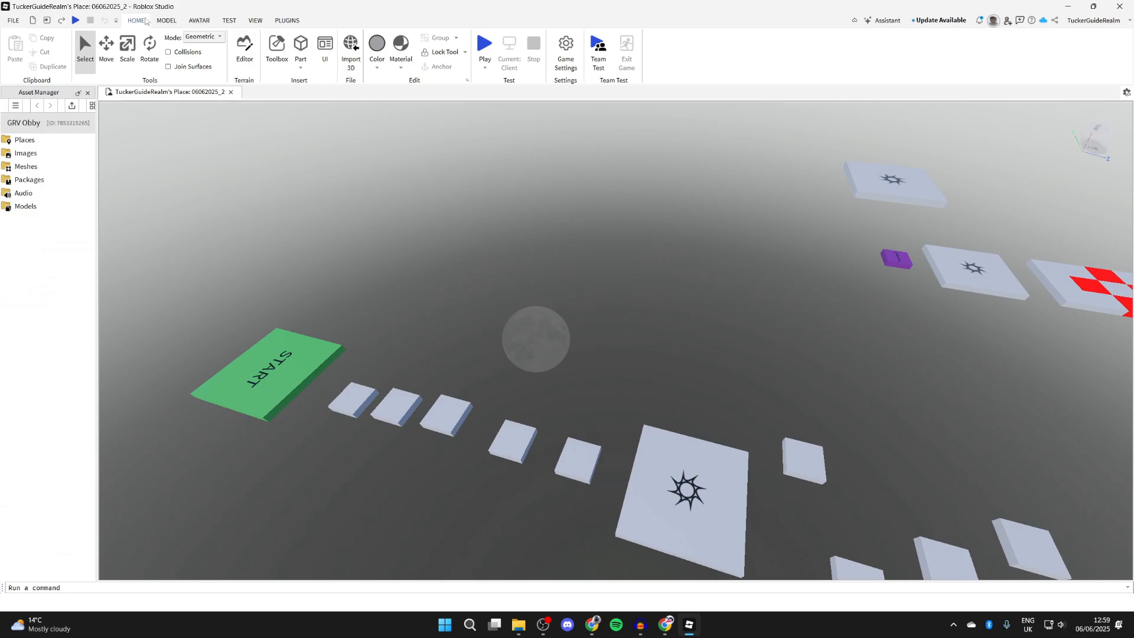
- In Game Settings Permissions, switch playability from Private to Public and save
left_click(566, 44)
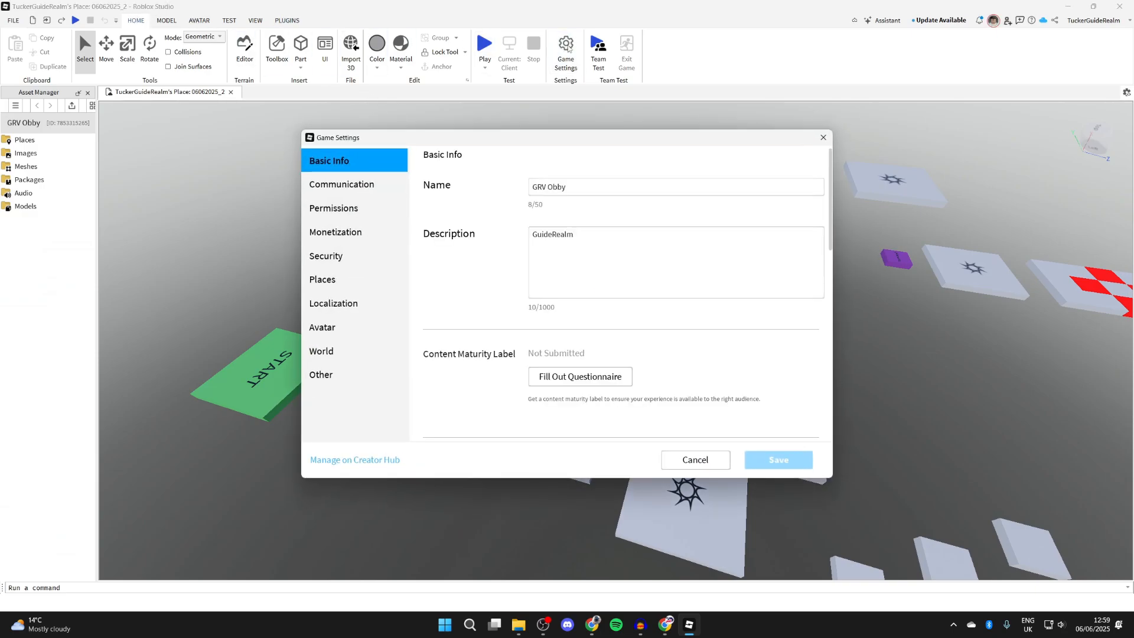
mouse_move(375, 428)
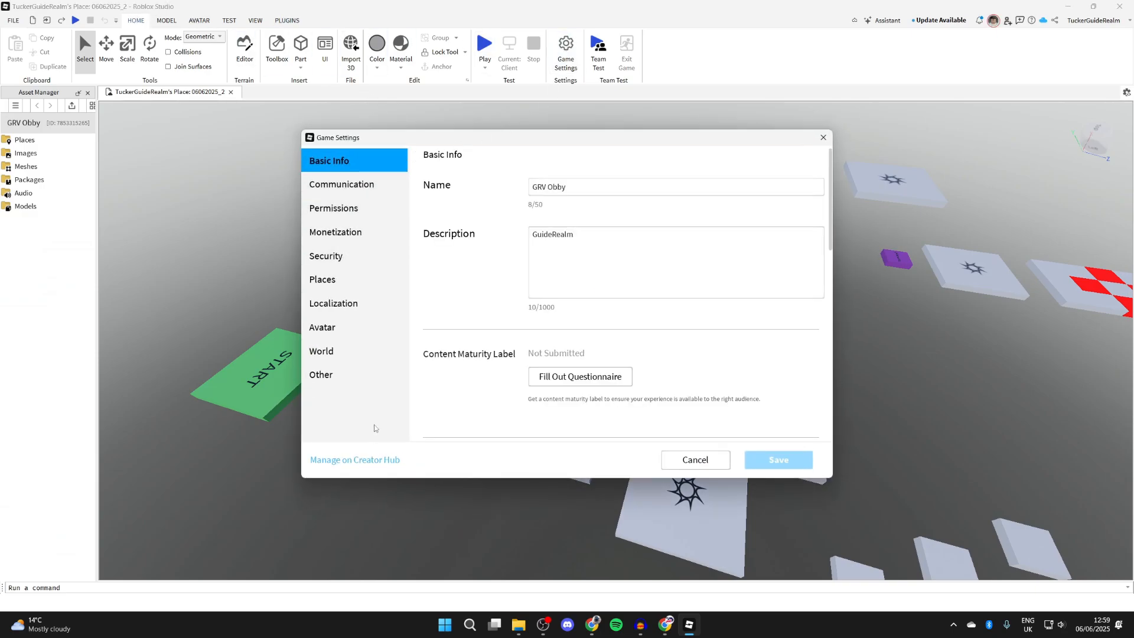
left_click(342, 184)
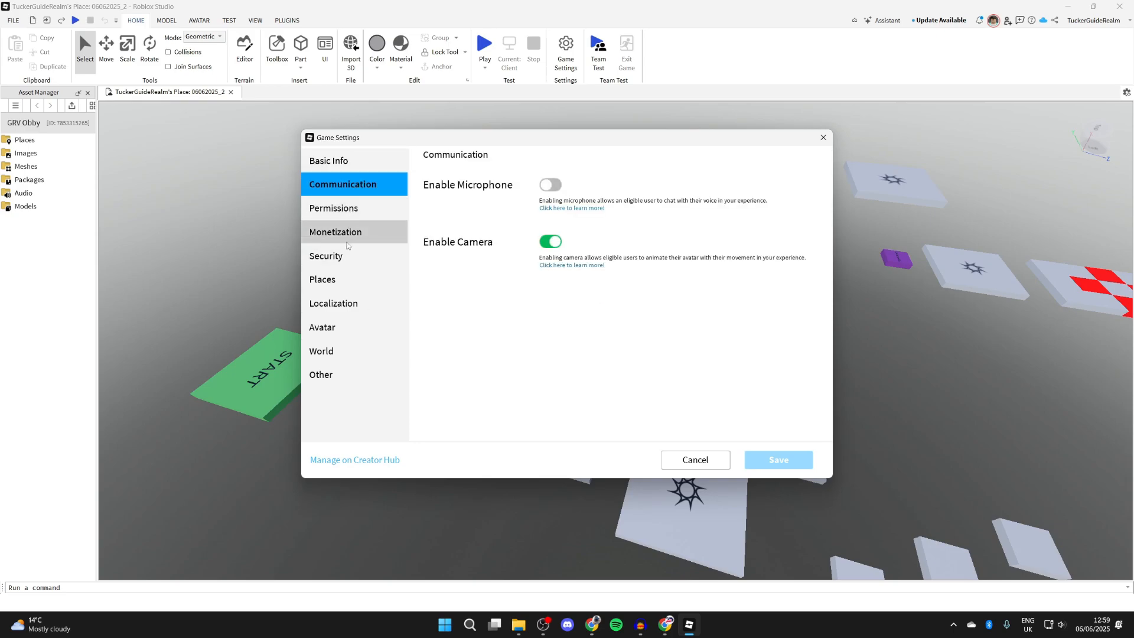
left_click(334, 208)
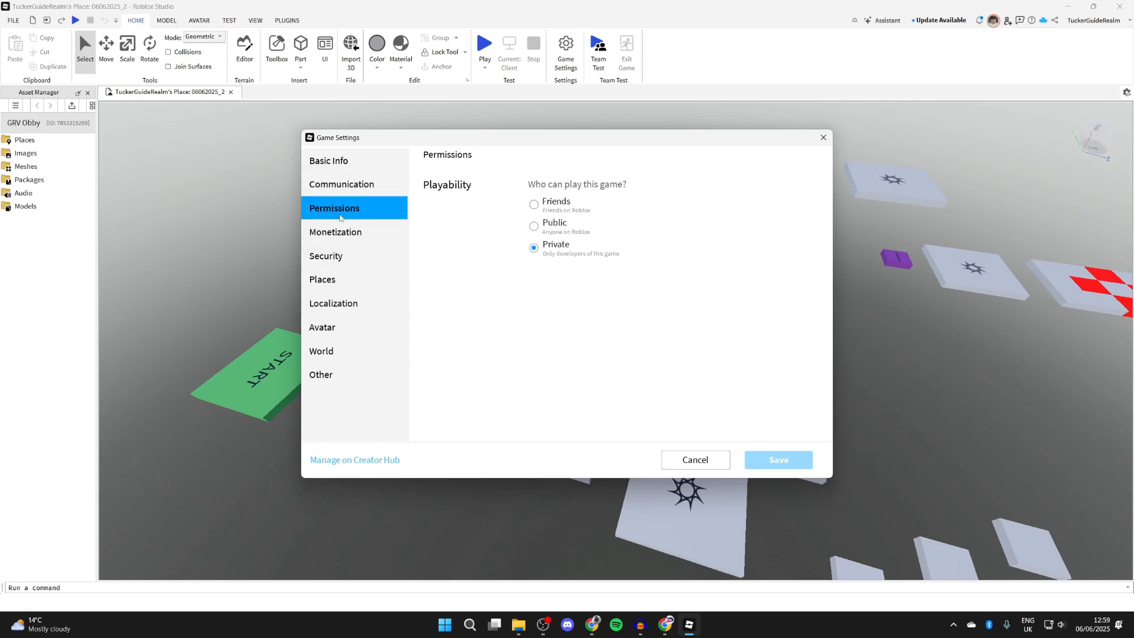
left_click(534, 226)
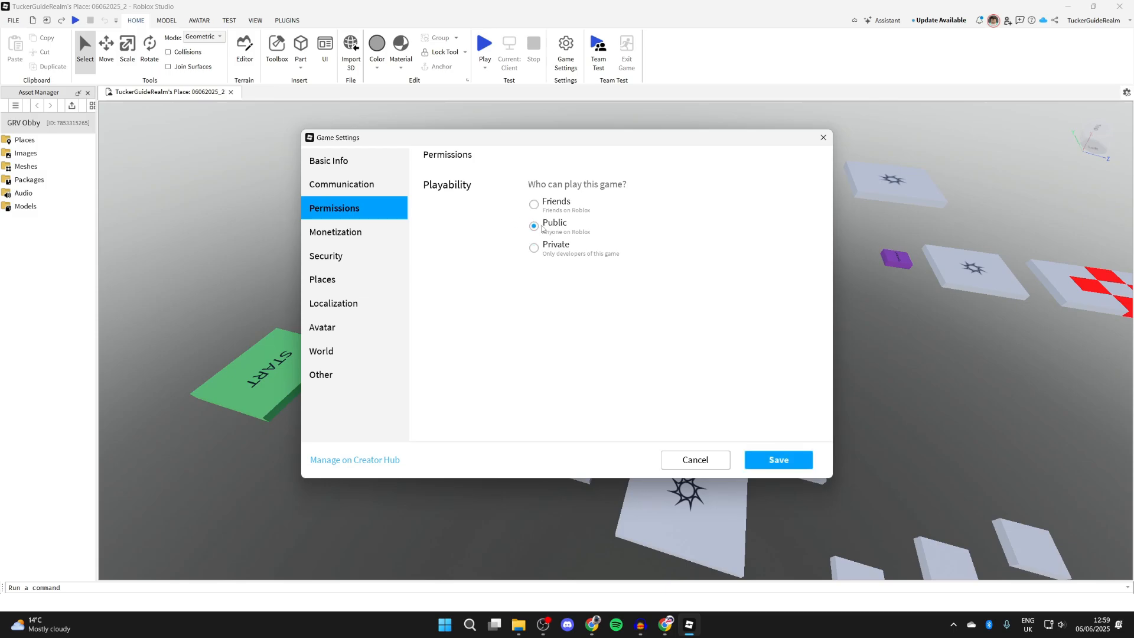
left_click(778, 459)
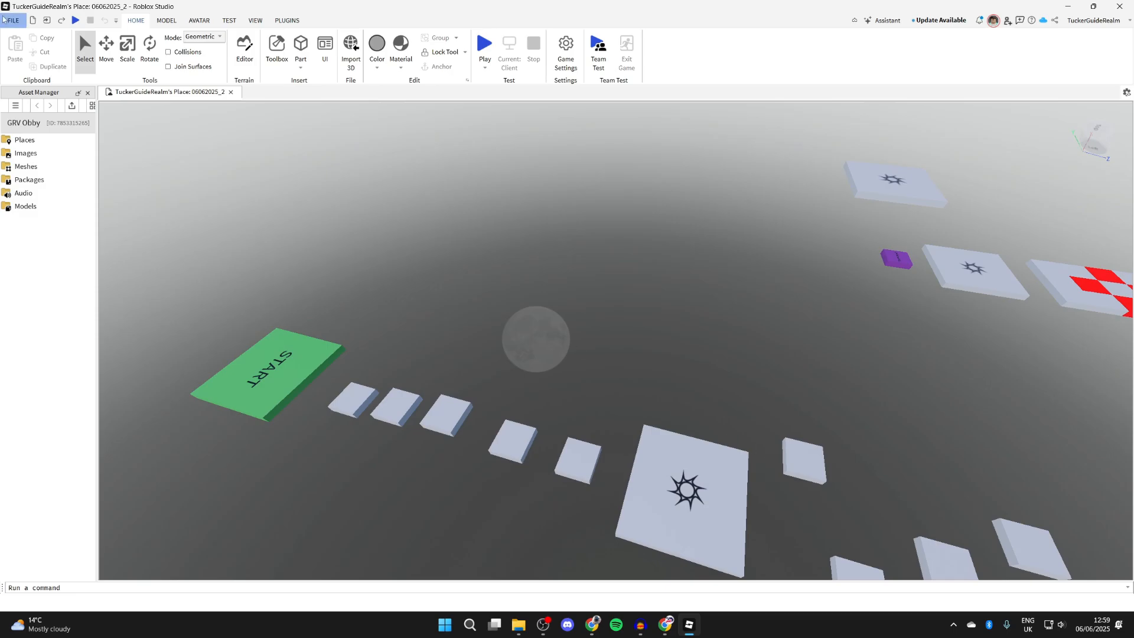
- Publish the place's latest changes to Roblox and acknowledge the confirmation
left_click(12, 20)
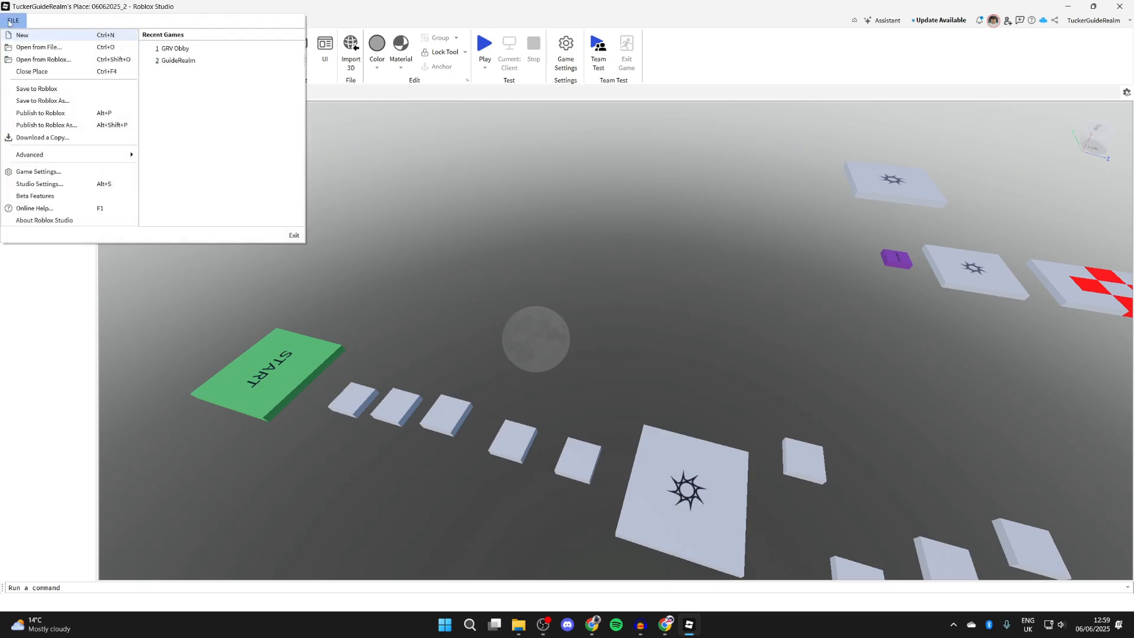
left_click(12, 20)
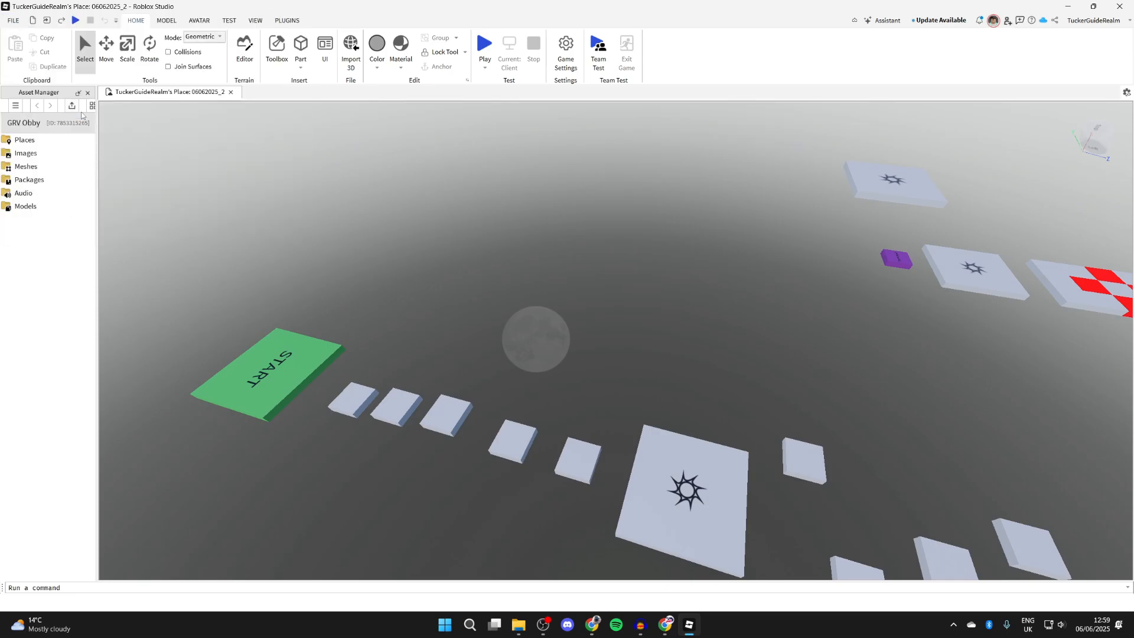
left_click(512, 441)
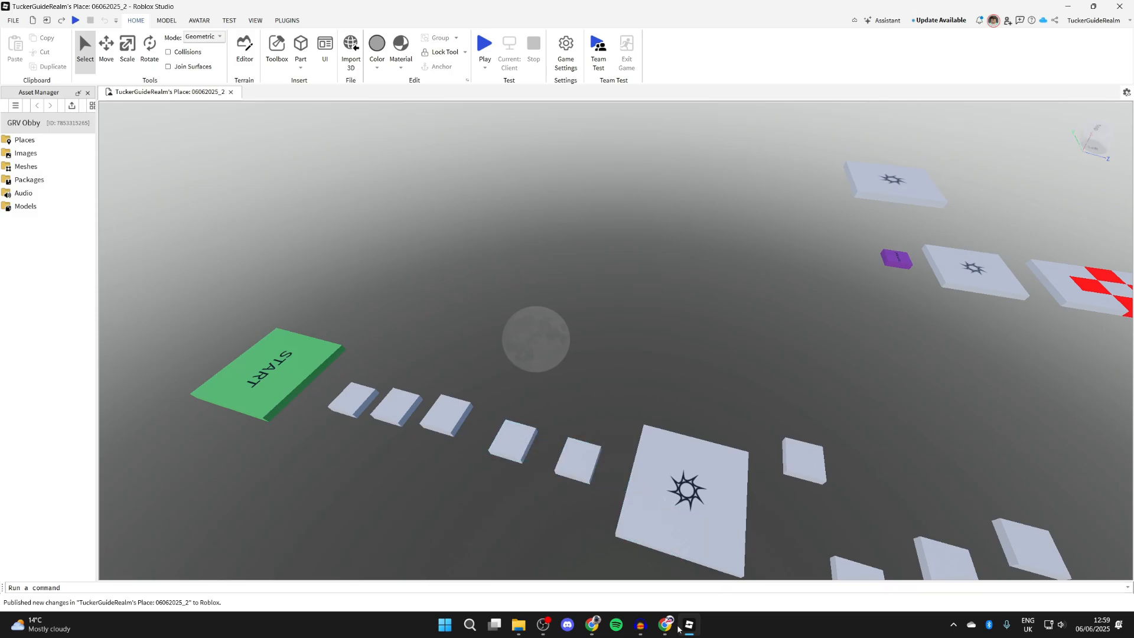
- On the Roblox website, browse the profile's creations to GRV Obby and launch it with Play
left_click(664, 627)
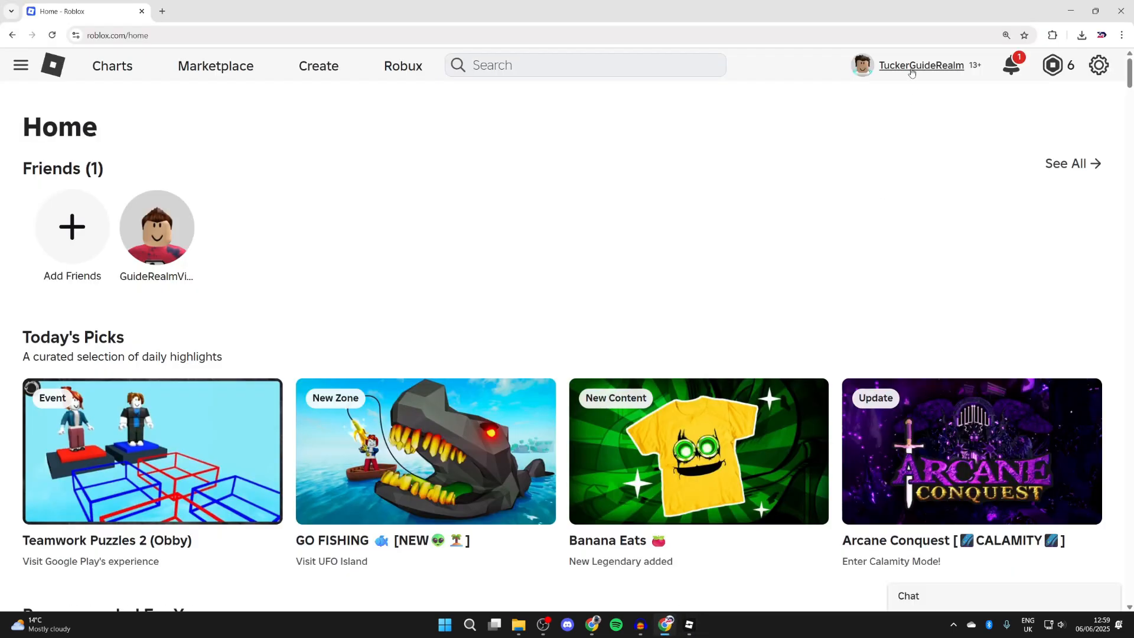
left_click(920, 65)
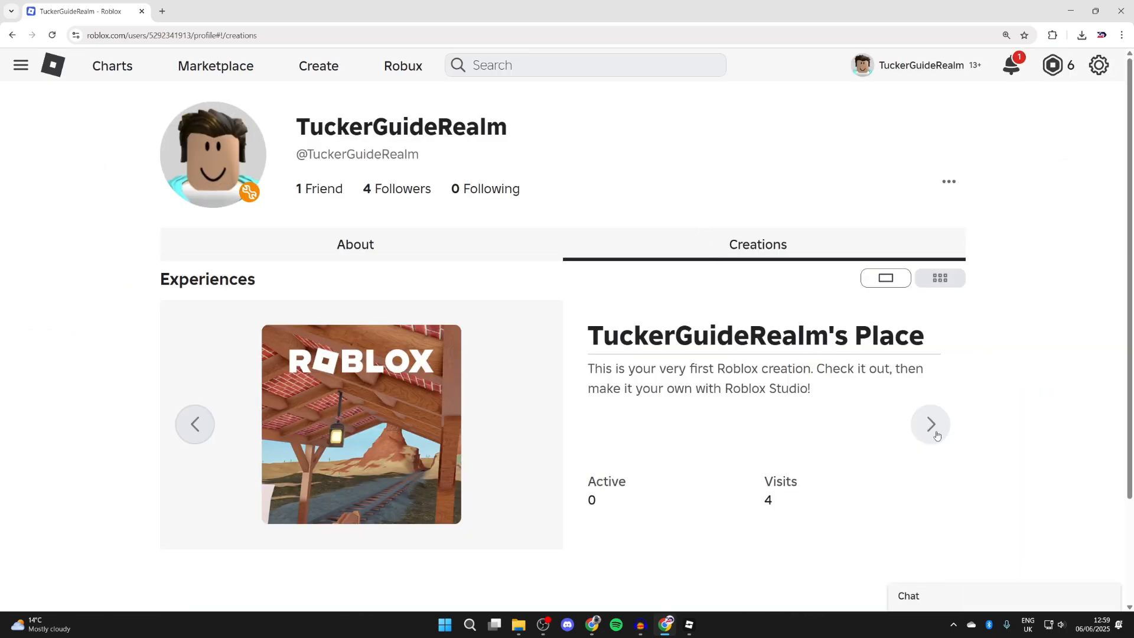
left_click(930, 424)
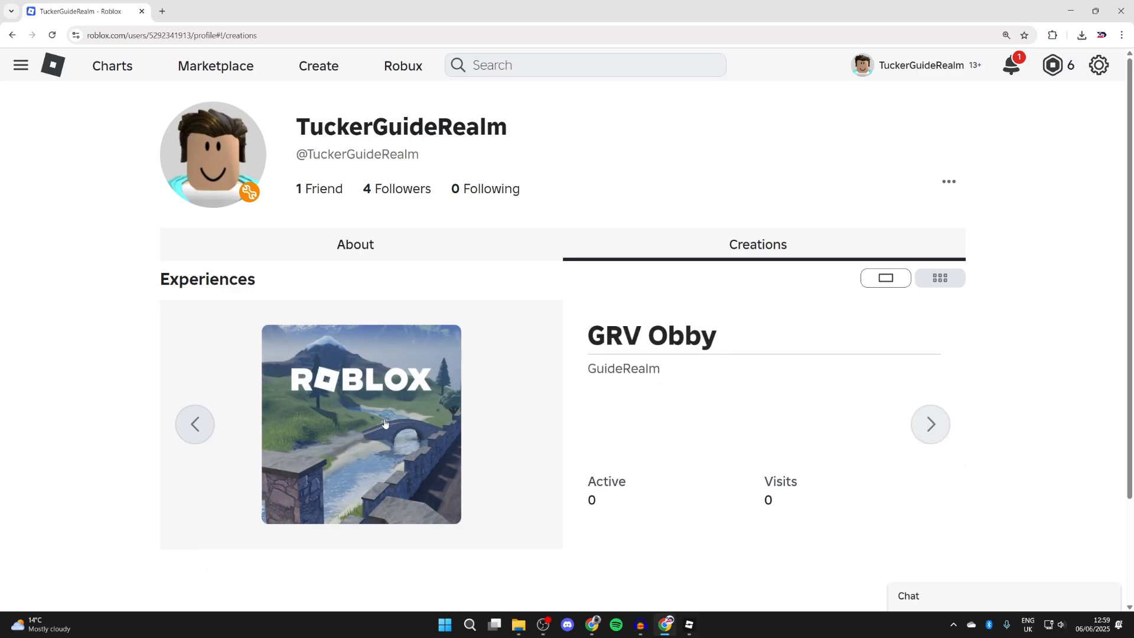
left_click(361, 424)
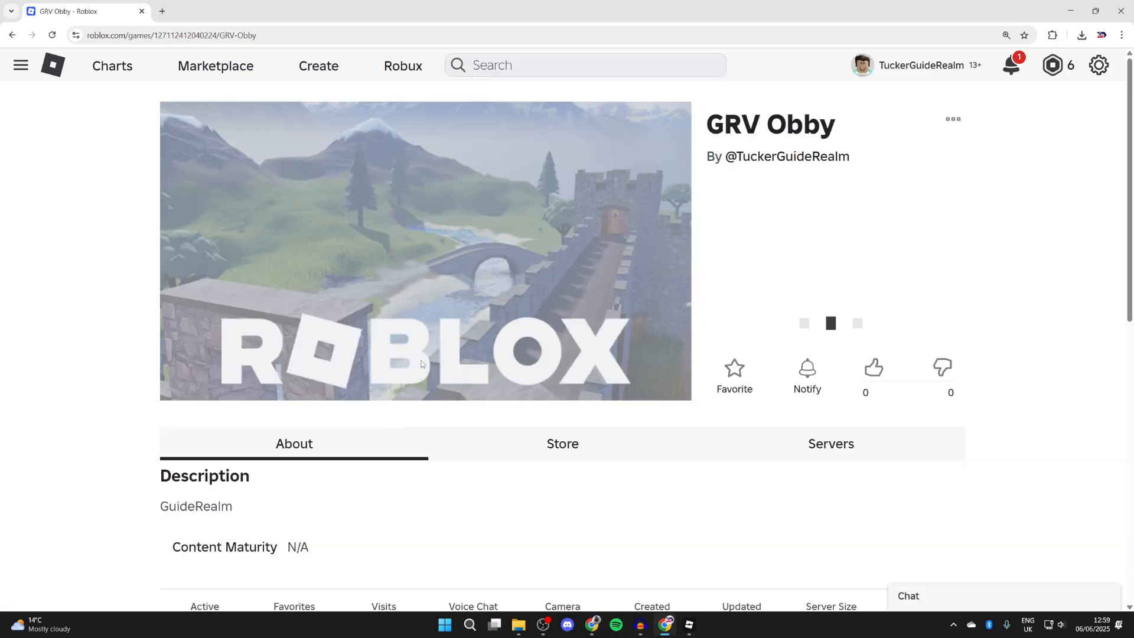
left_click(830, 322)
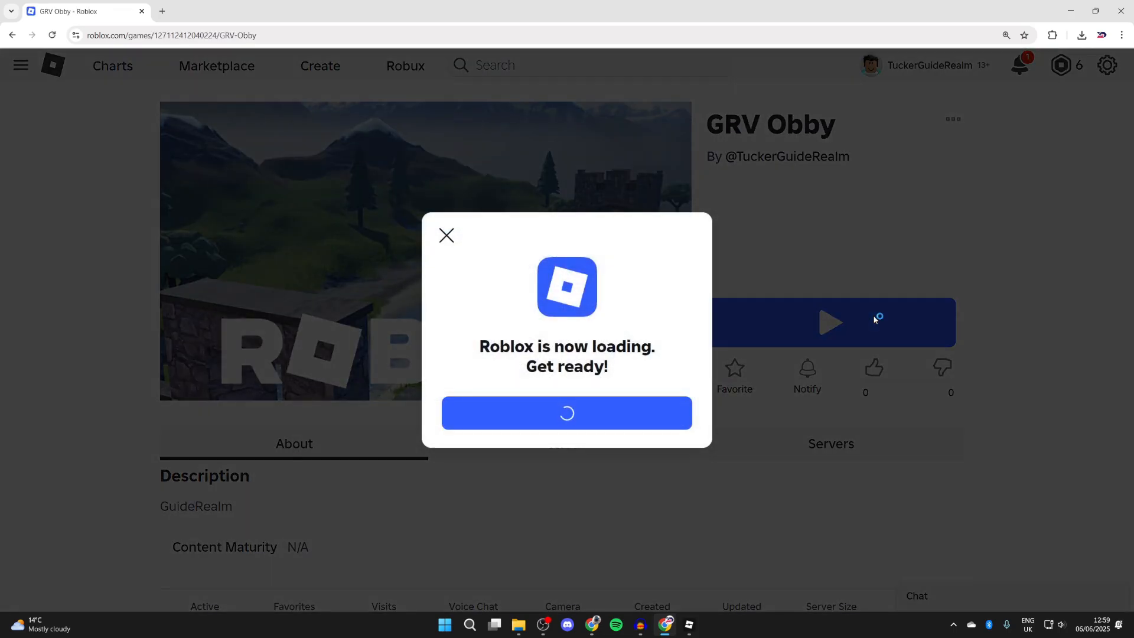